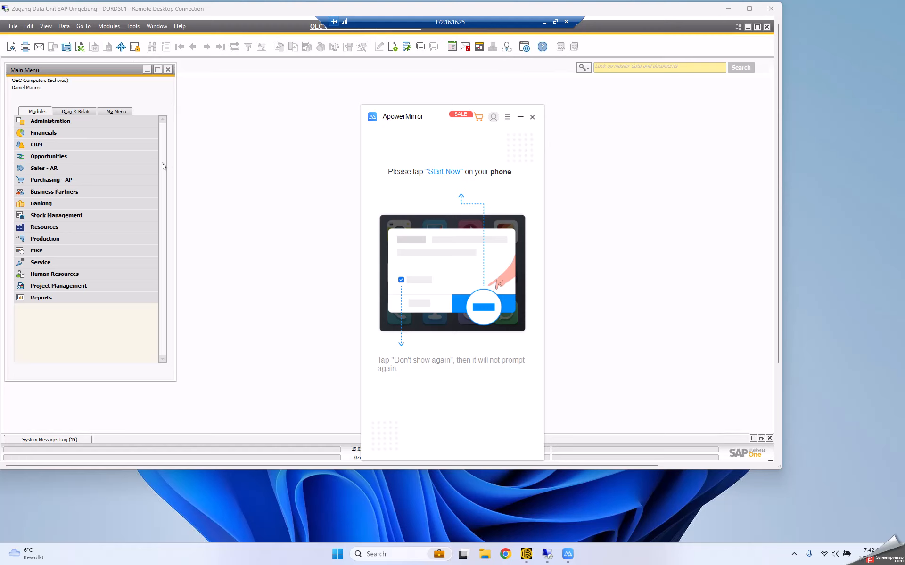
mouse_move(367, 148)
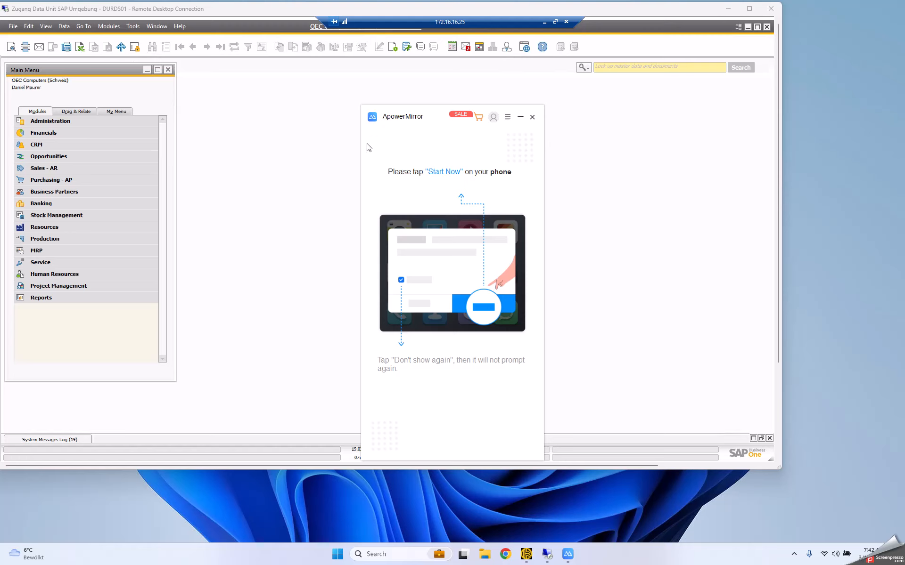
mouse_move(391, 164)
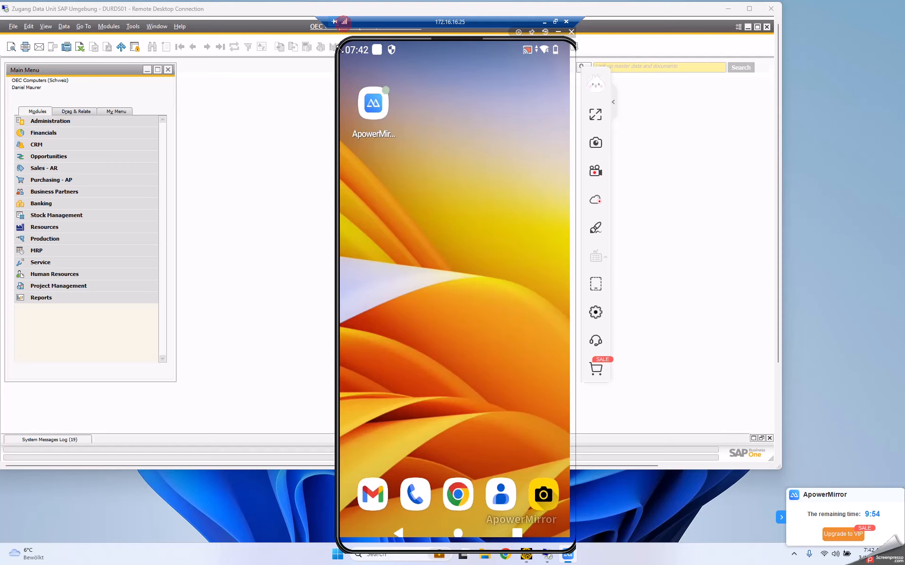
Reposition the mirrored phone window and swipe up to reveal the phone's app drawer.
drag(456, 38, 481, 148)
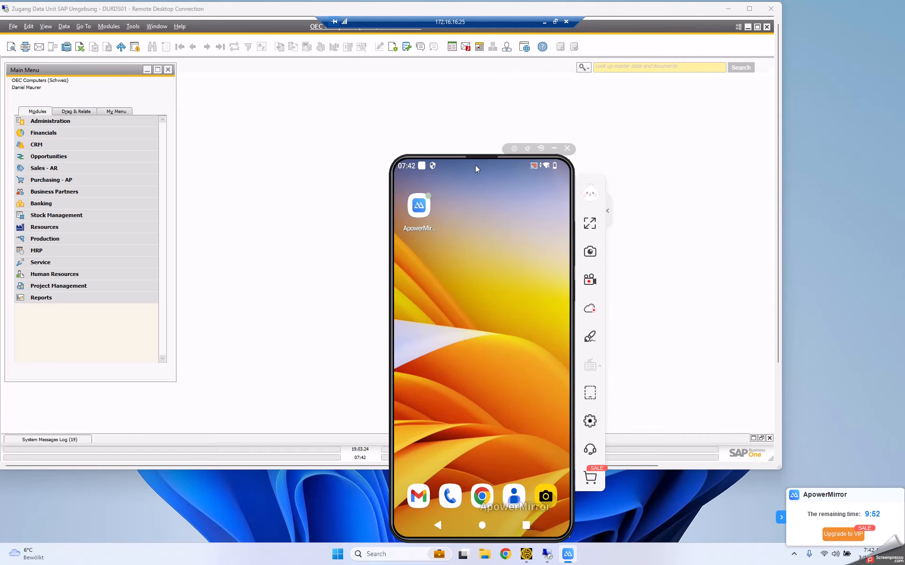
mouse_move(516, 172)
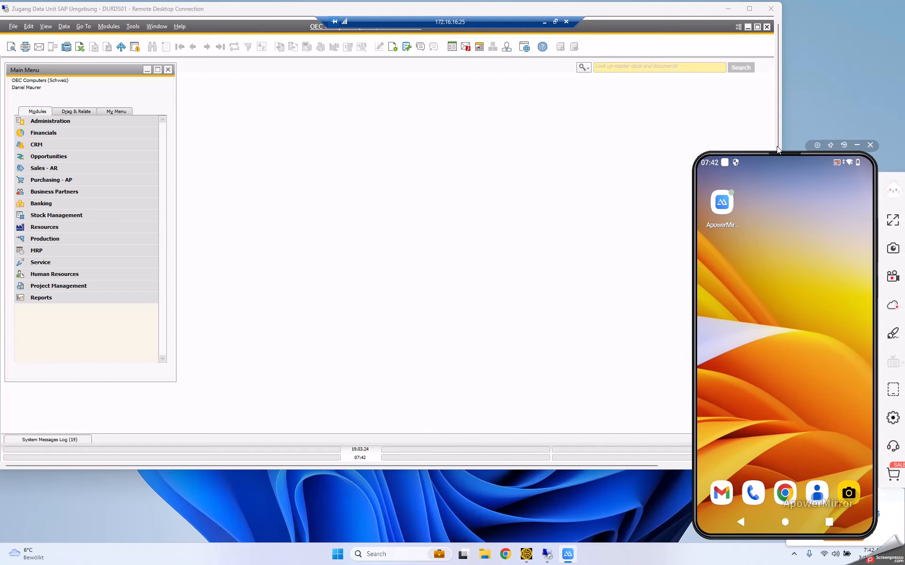
drag(779, 144, 721, 140)
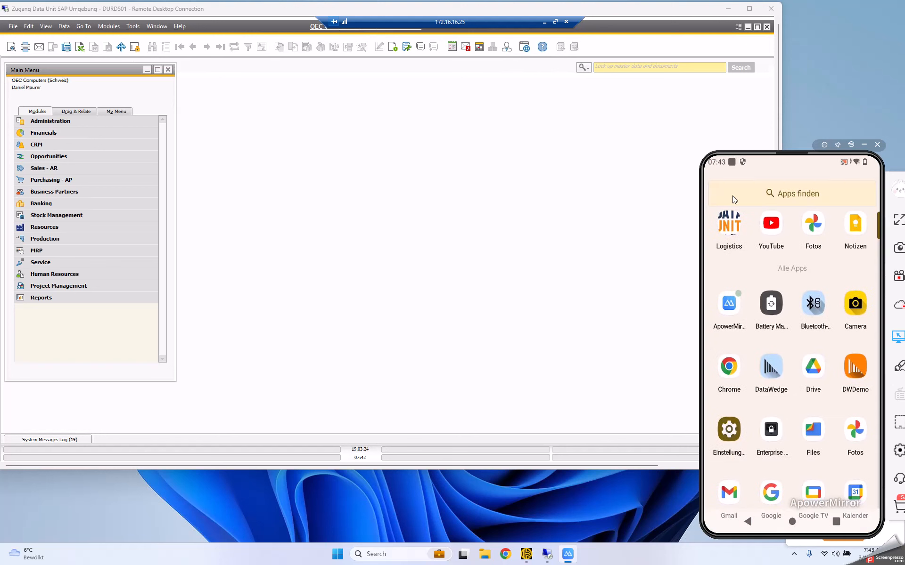
mouse_move(746, 239)
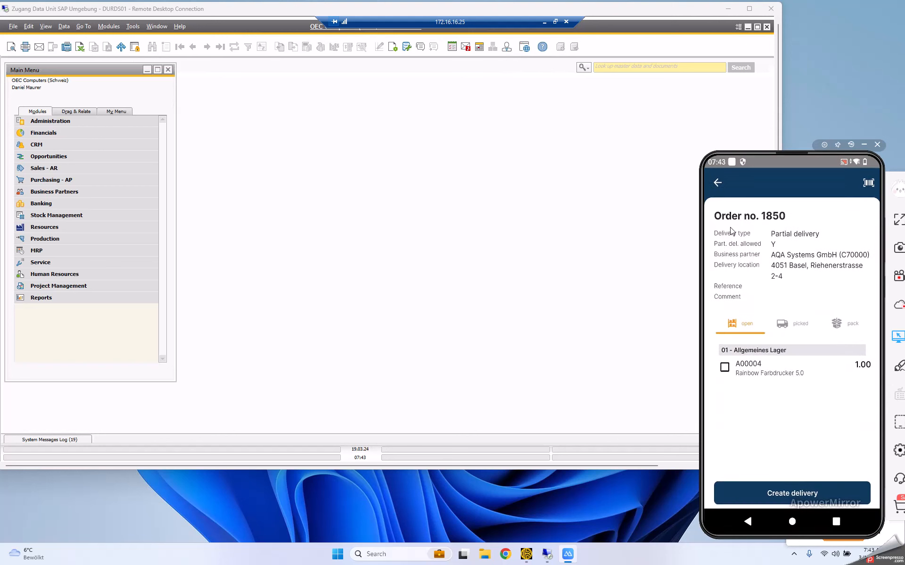
Back out of order 1850 to the home screen and reach Choose company from the side menu.
click(717, 183)
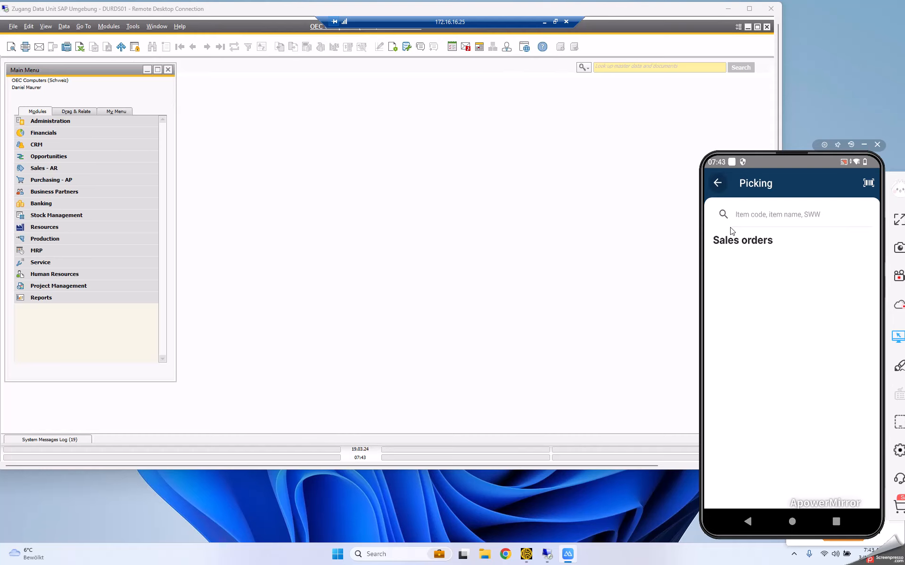
click(717, 183)
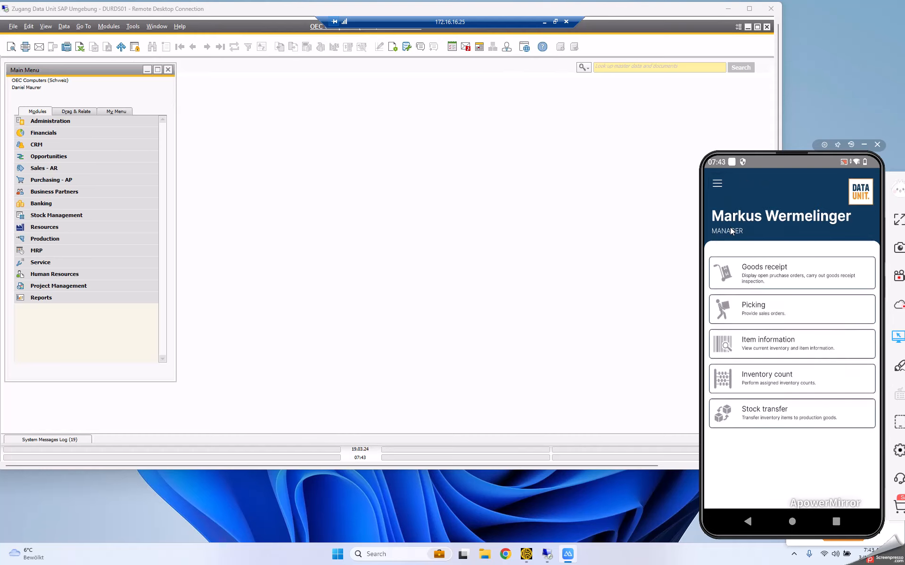
click(716, 183)
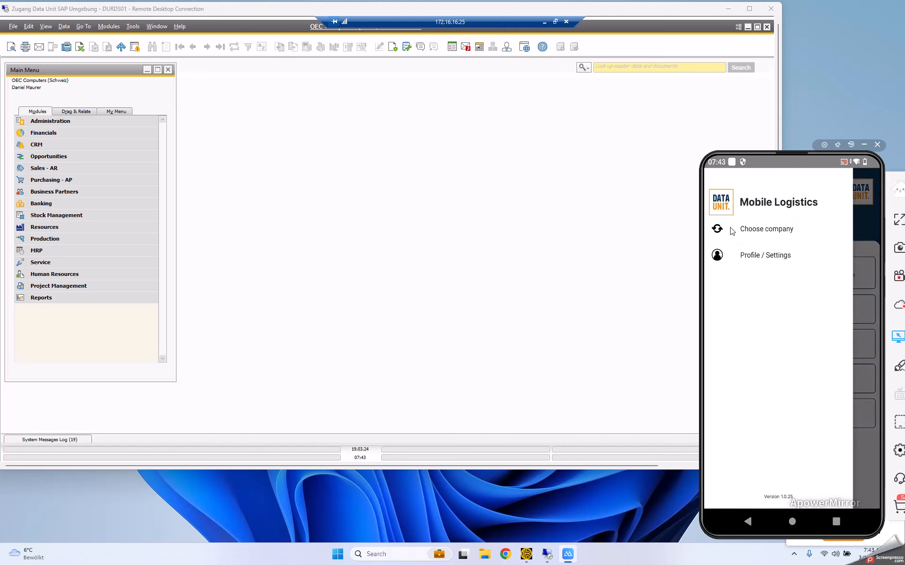
click(766, 229)
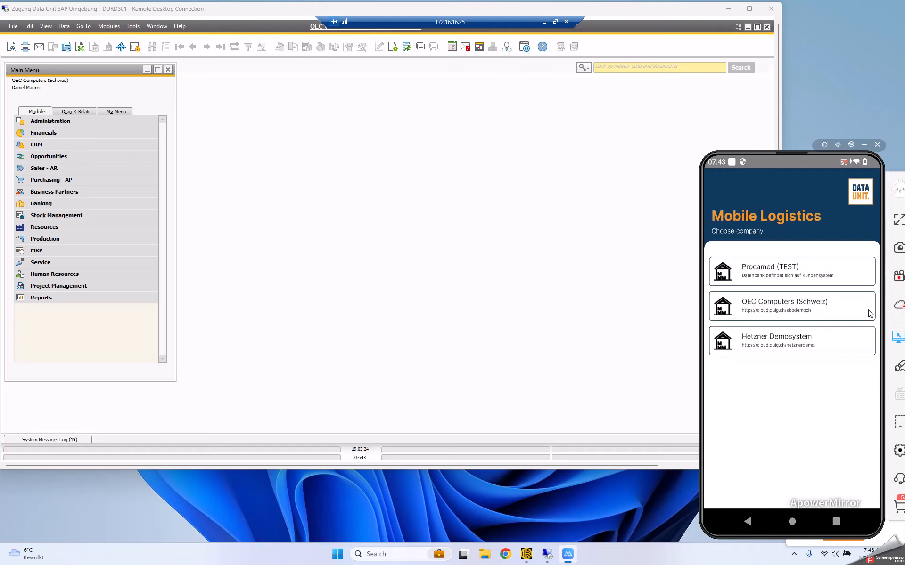
mouse_move(818, 314)
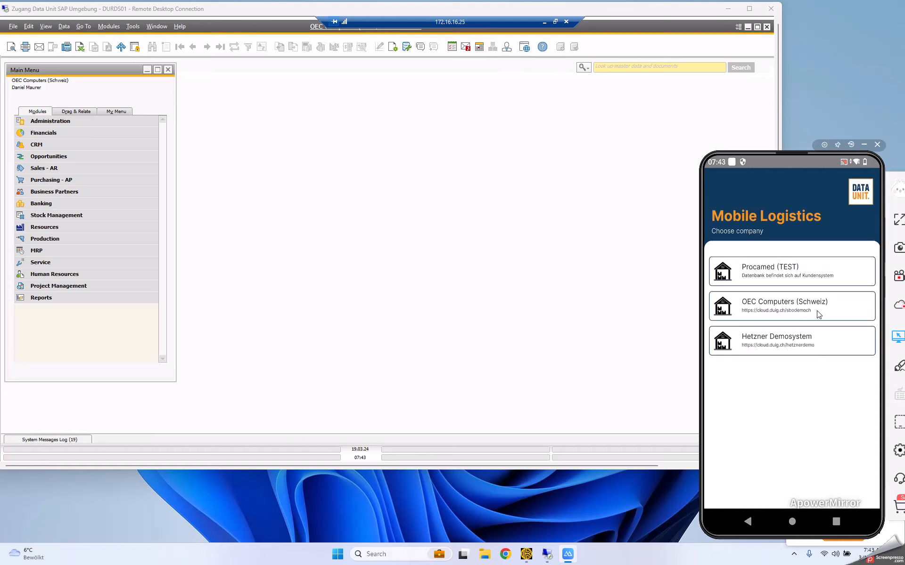
mouse_move(248, 117)
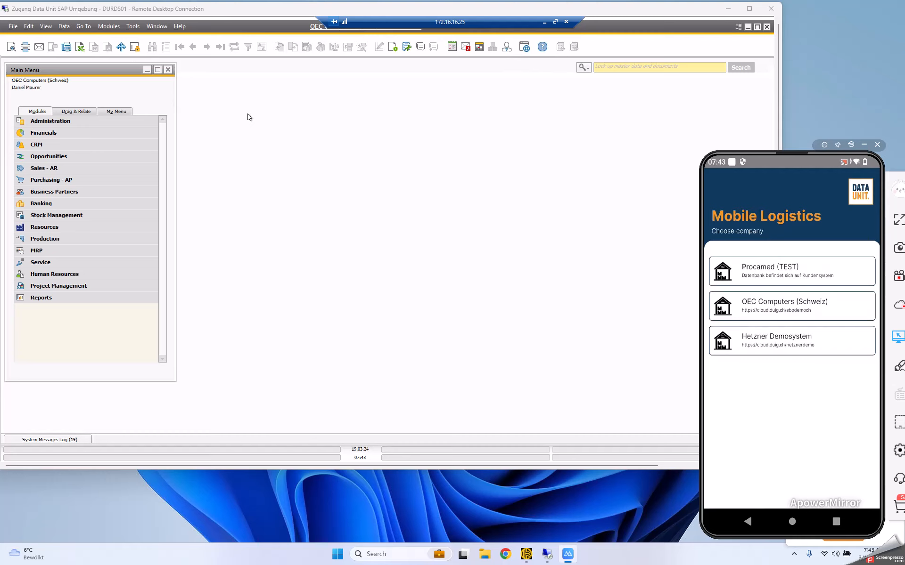
Select OEC Computers (Schweiz) as the company, landing on the logistics home screen.
click(792, 305)
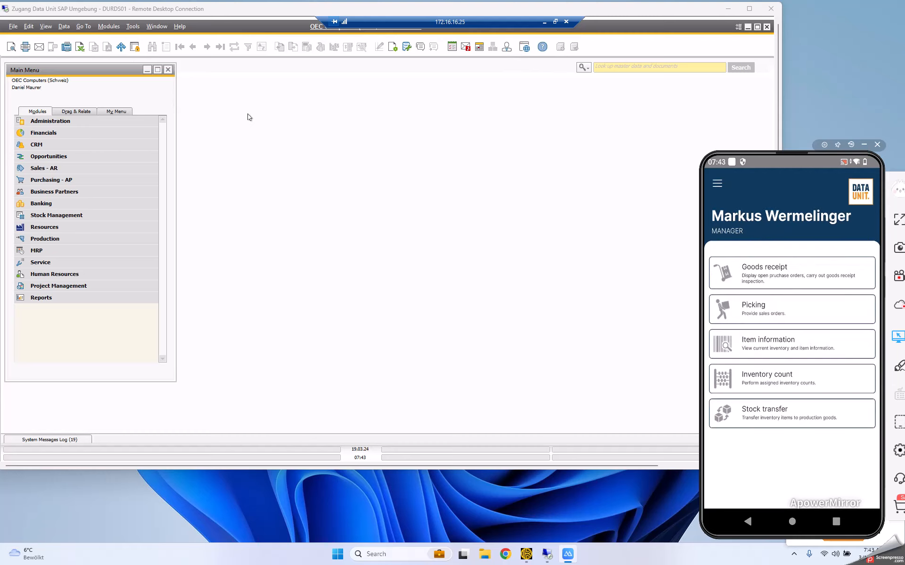
mouse_move(804, 258)
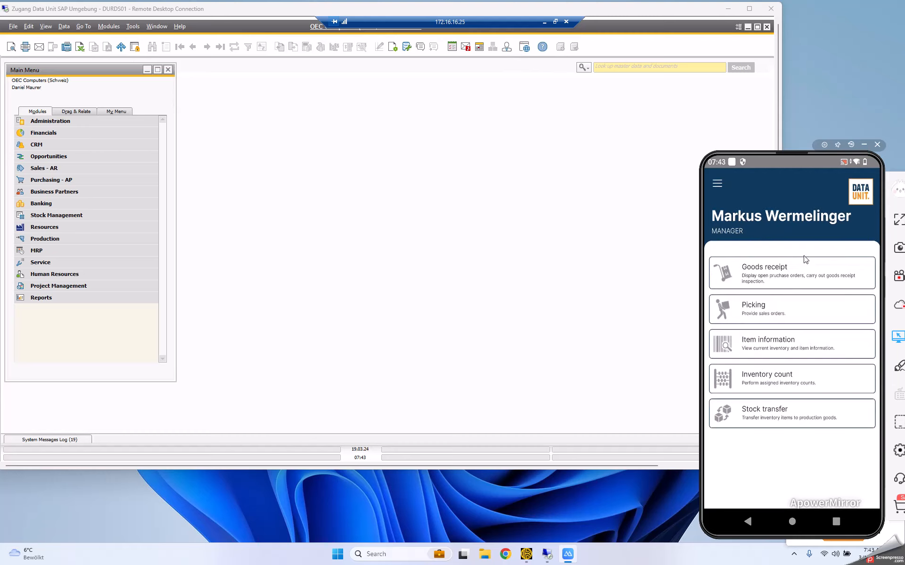
mouse_move(736, 286)
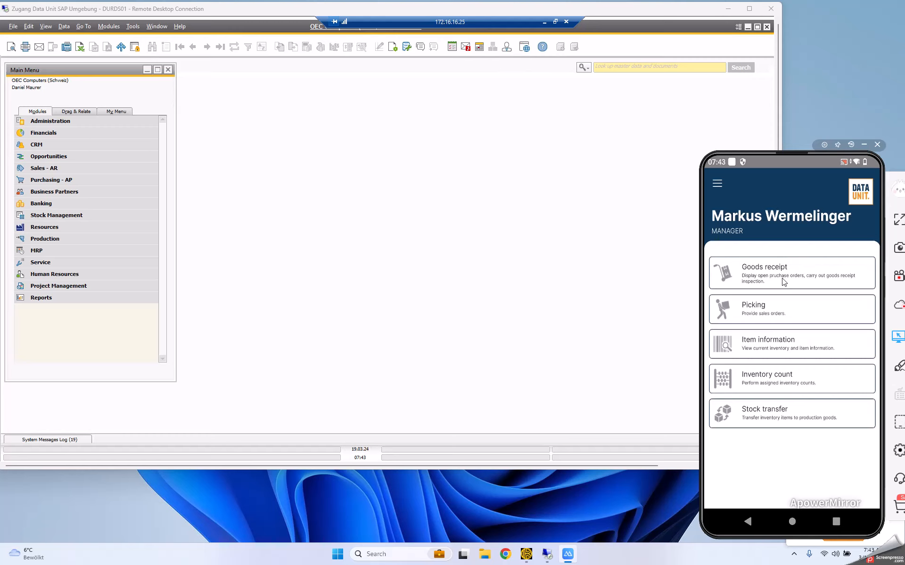
mouse_move(787, 322)
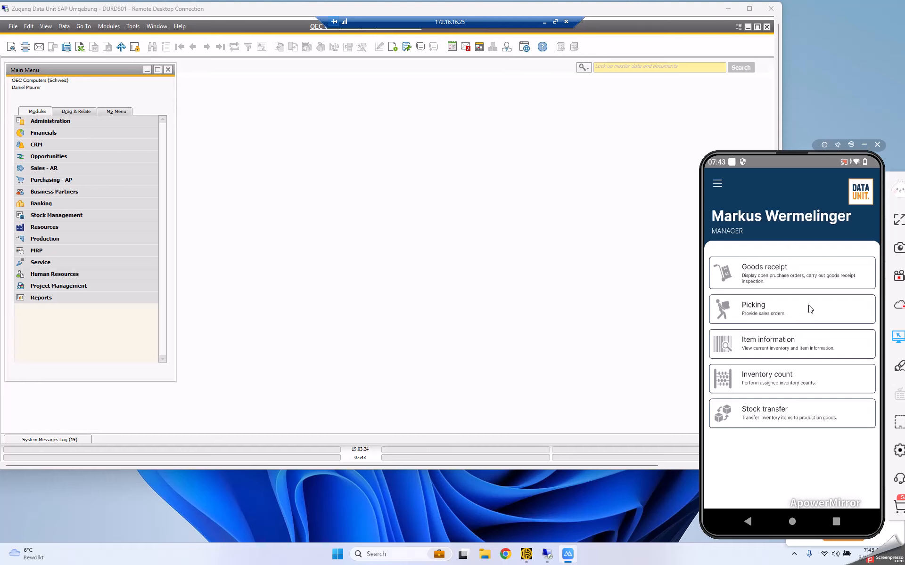
mouse_move(782, 345)
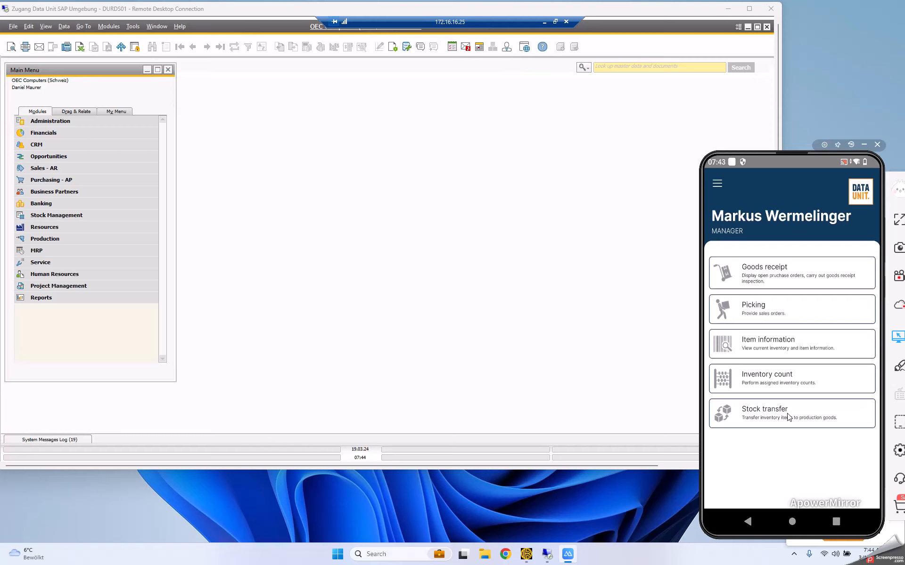
mouse_move(774, 315)
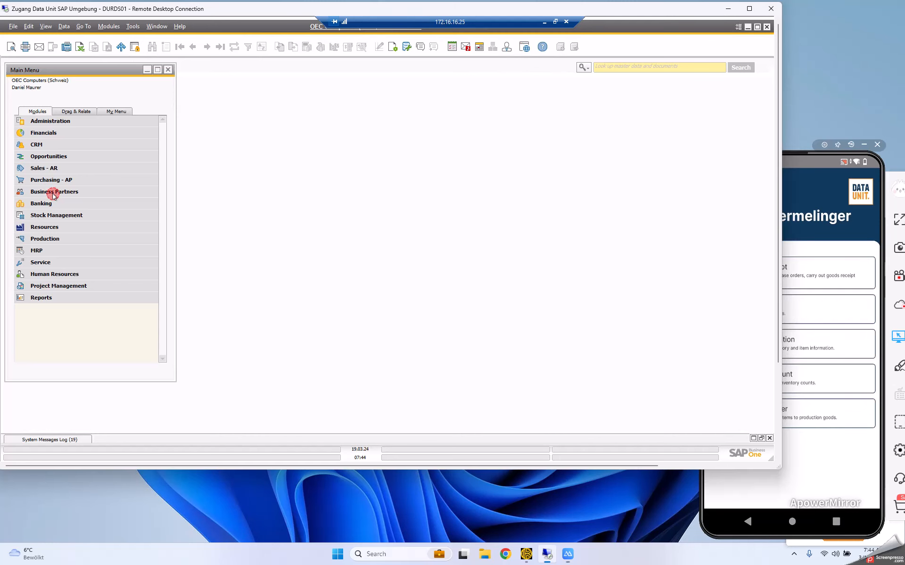
Bring up Starship Inc. in Business Partner Master Data.
click(54, 192)
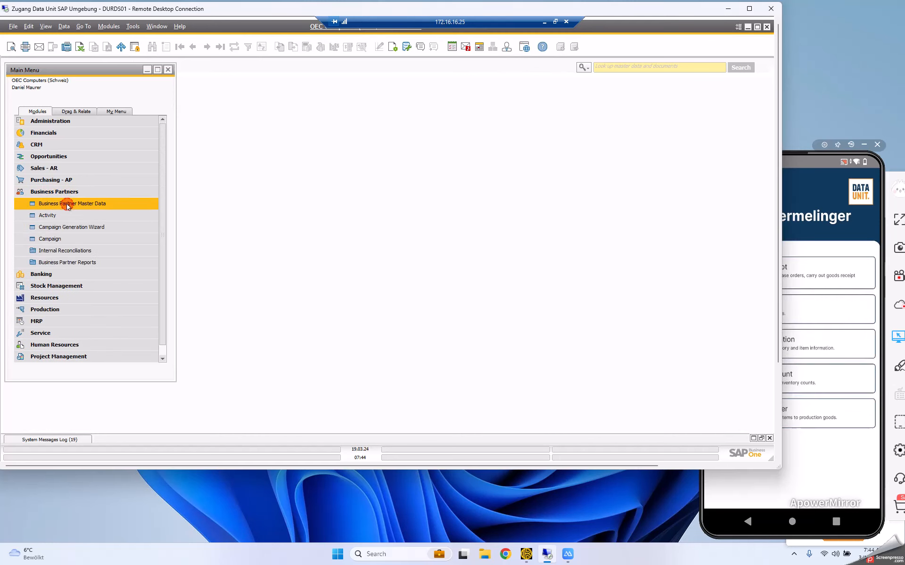
double_click(72, 203)
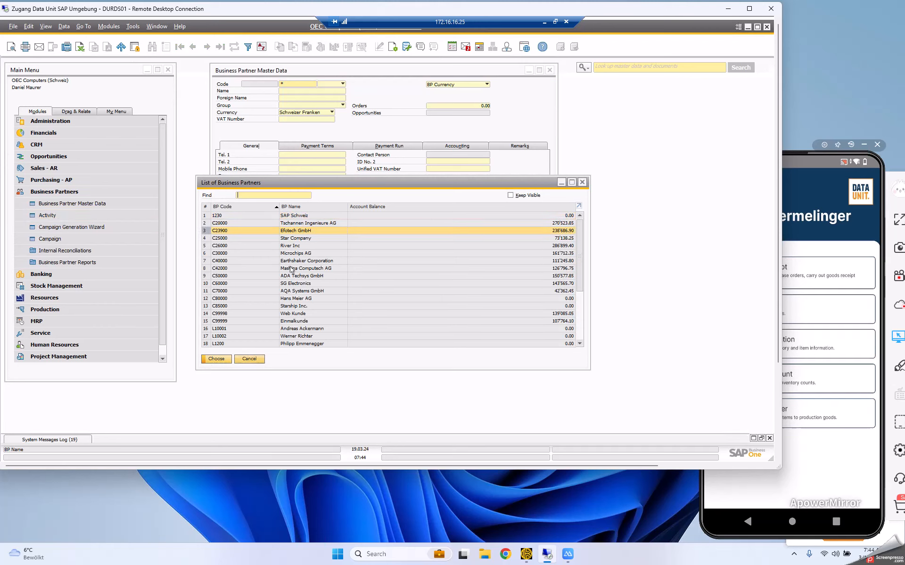
mouse_move(273, 303)
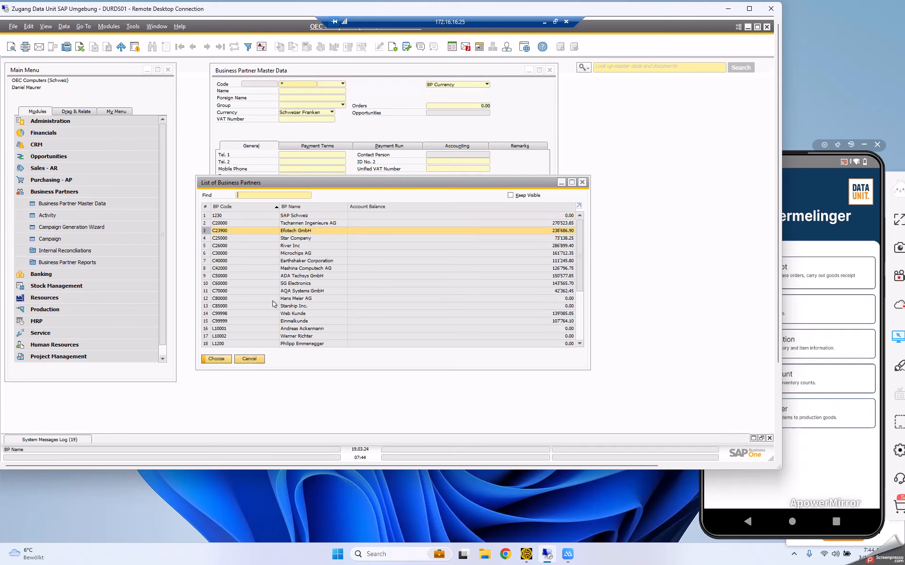
click(258, 305)
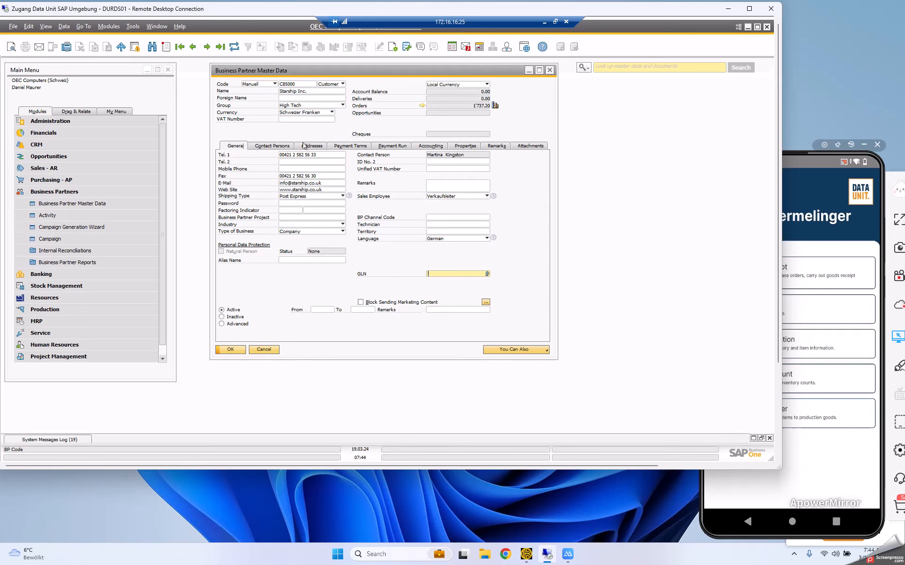
click(312, 145)
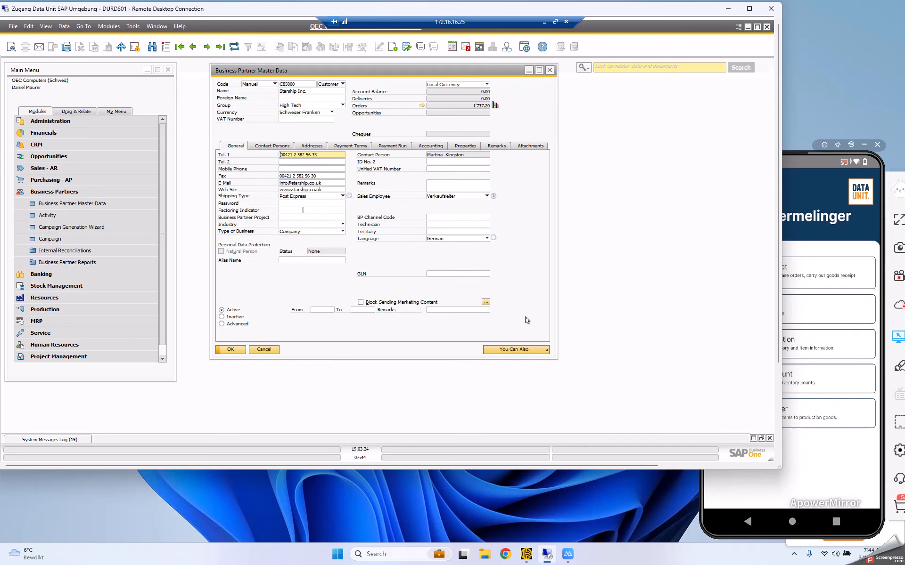
Start a new sales order for Starship Inc. via You Can Also > Create Sales Order.
click(515, 350)
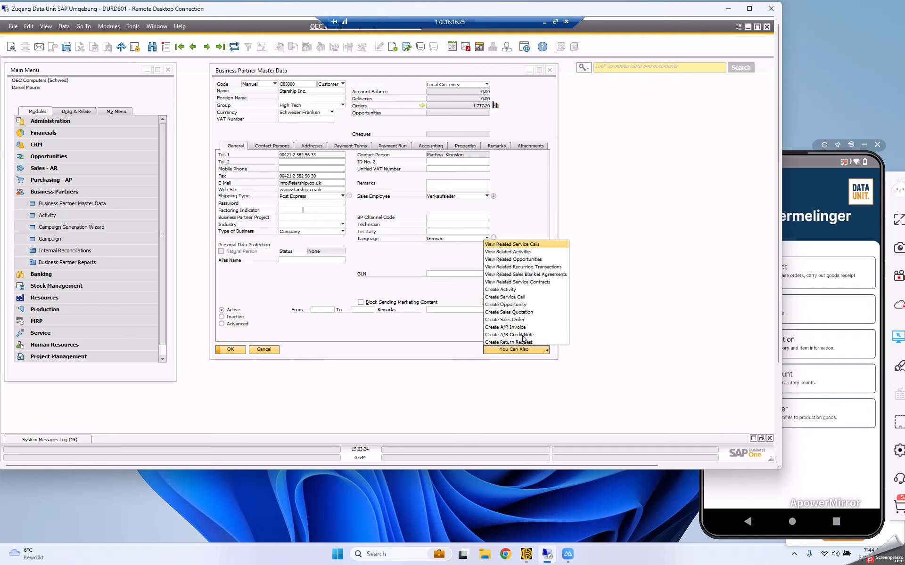
mouse_move(506, 320)
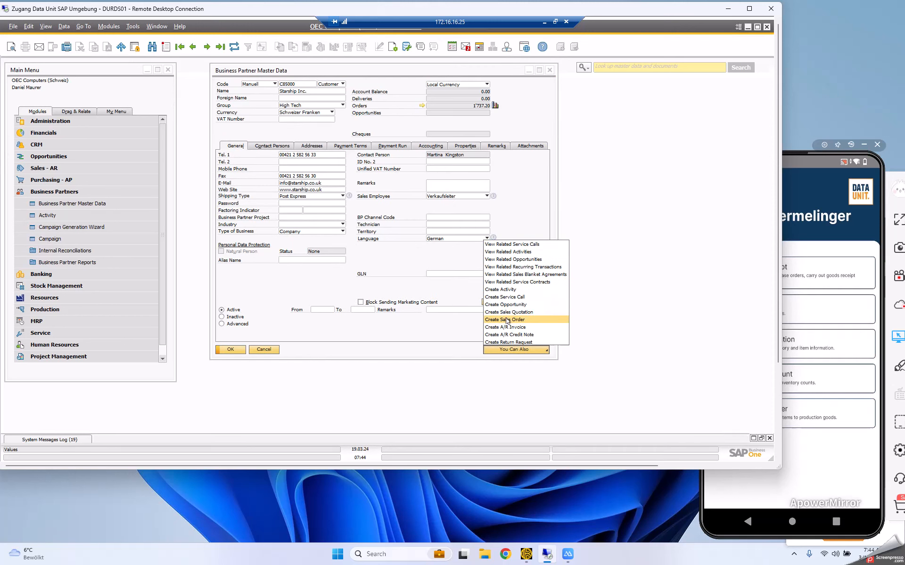
click(504, 319)
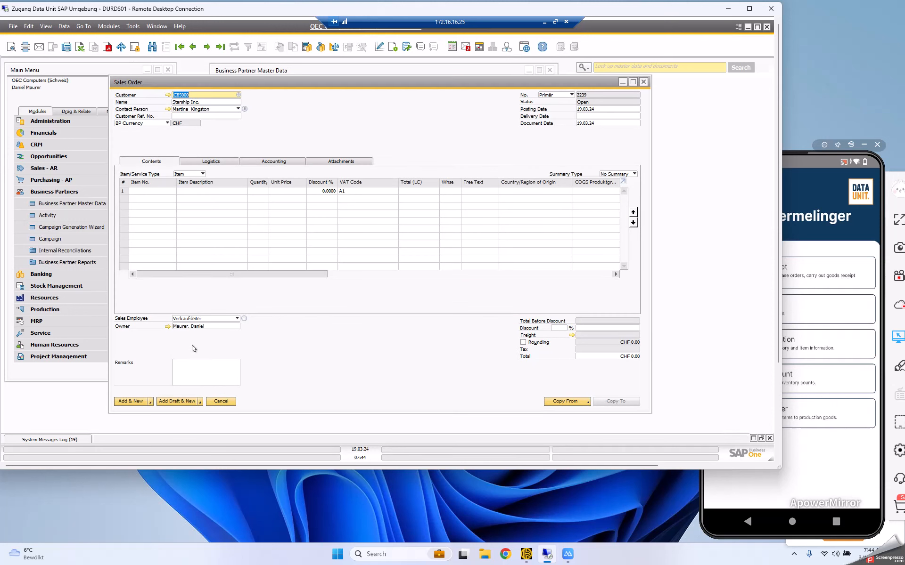
Fill in the order header remarks and delivery date.
text(example-)
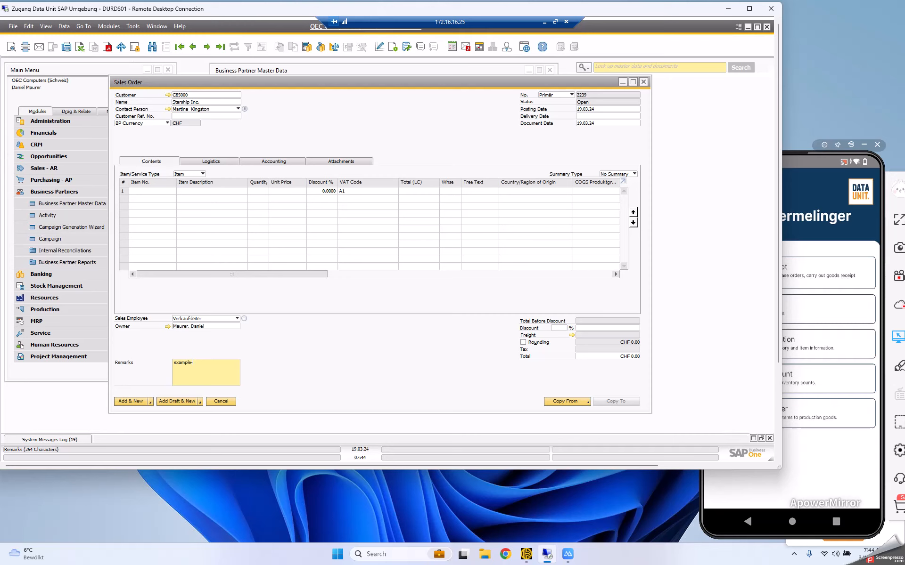
text(outboun)
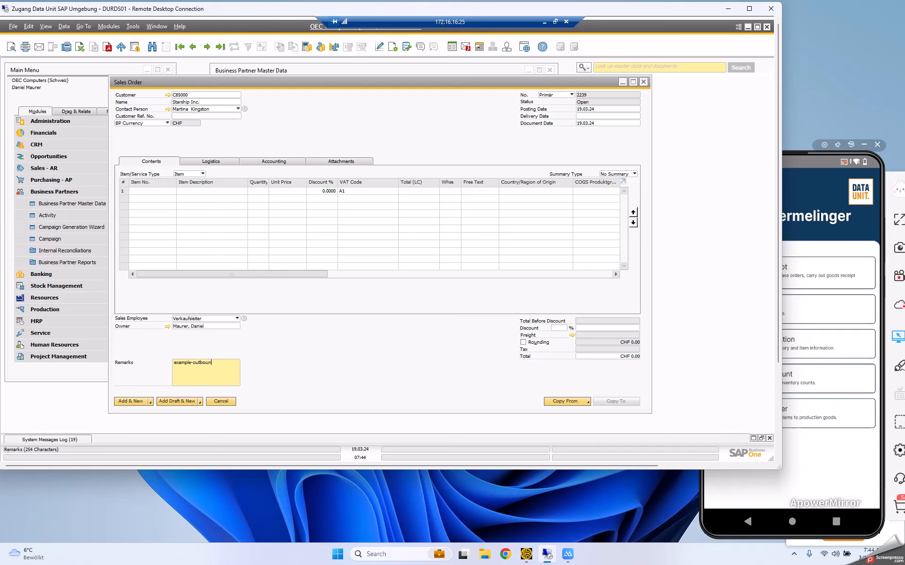
click(604, 116)
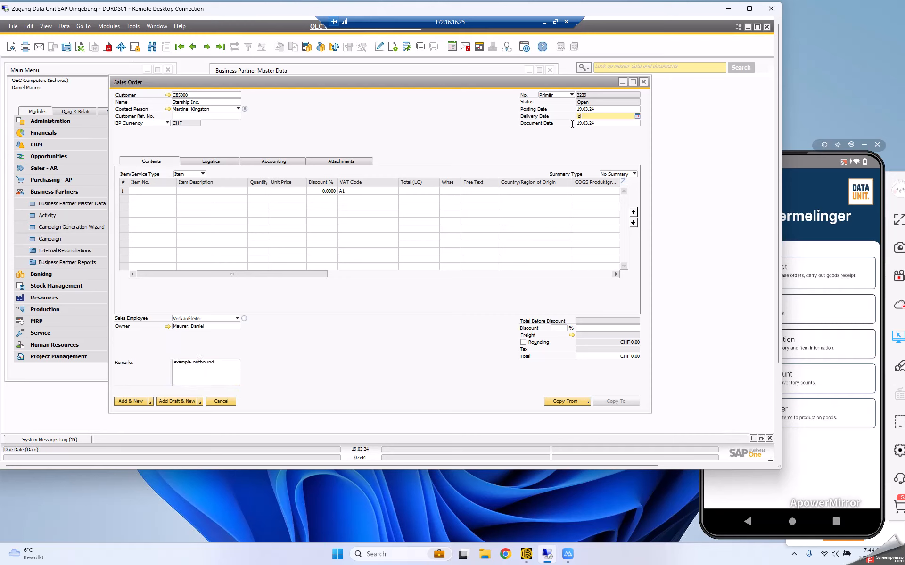
Add items C00002 Motherboard MicroATX (3) and C00008 Monitor 24" (9), totalling CHF 2,542.95.
click(151, 190)
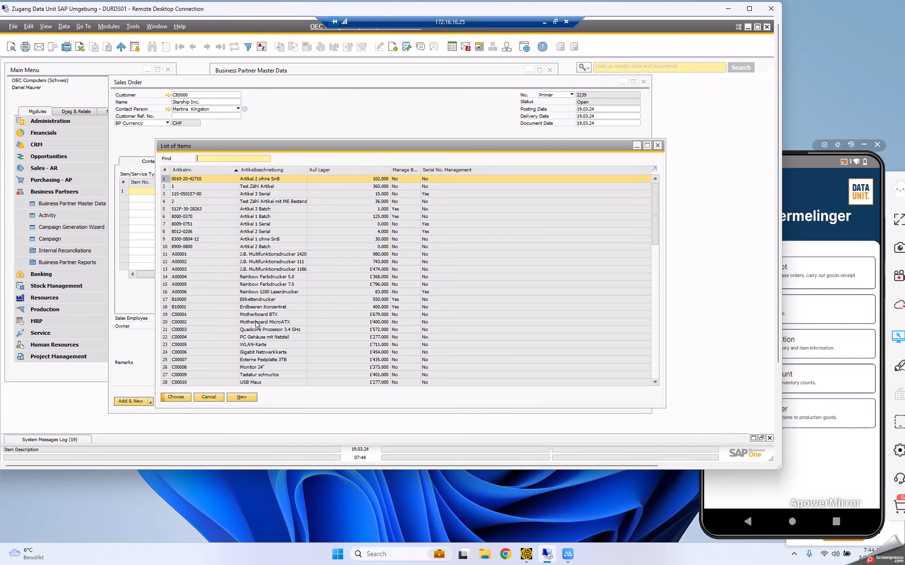
click(266, 321)
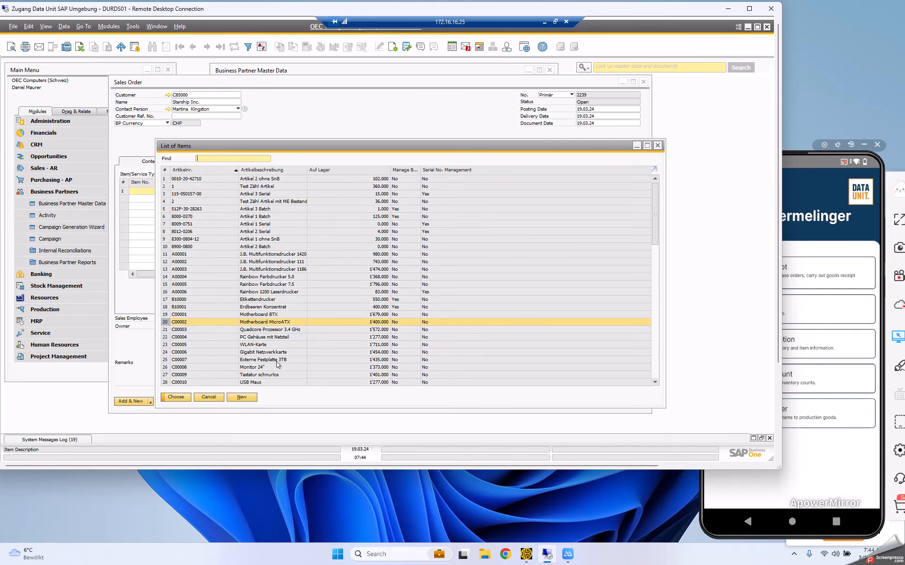
click(254, 367)
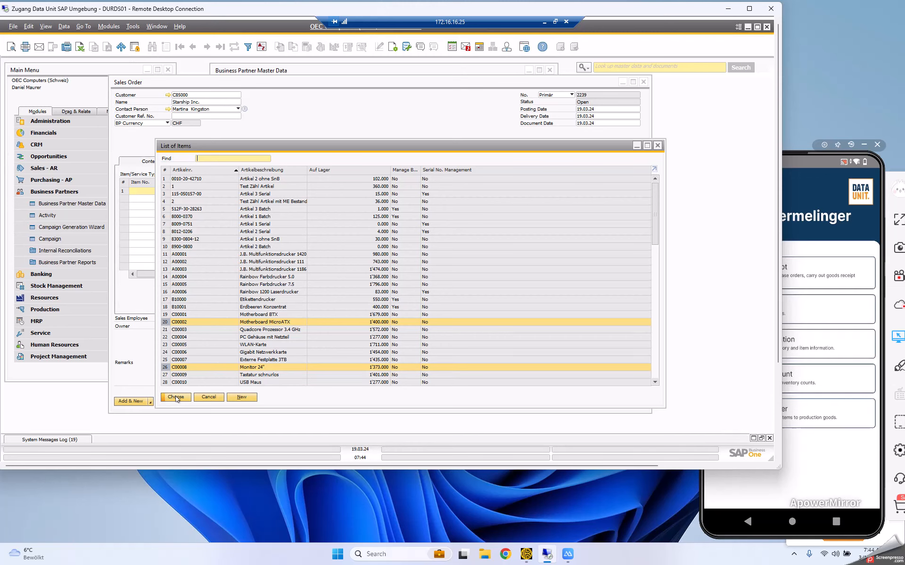
click(175, 397)
text(3)
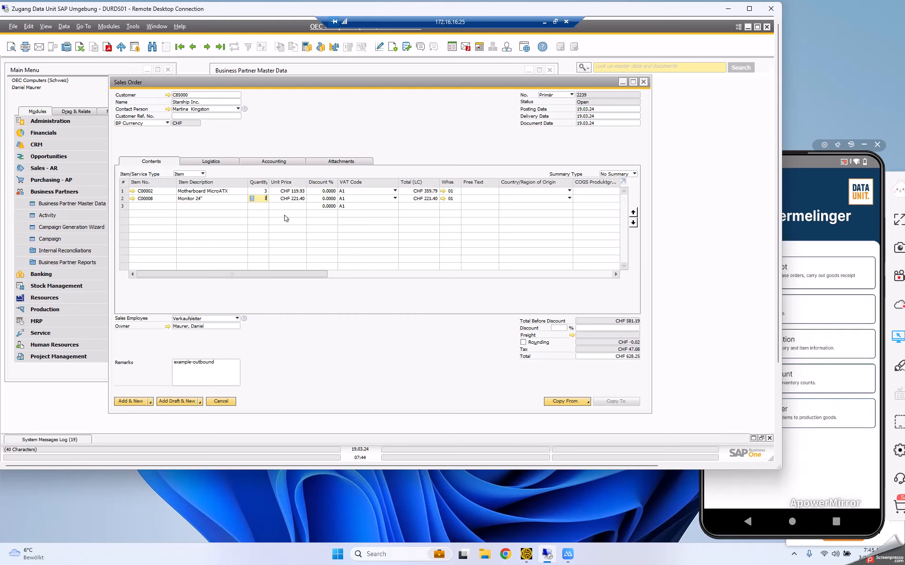
text(9)
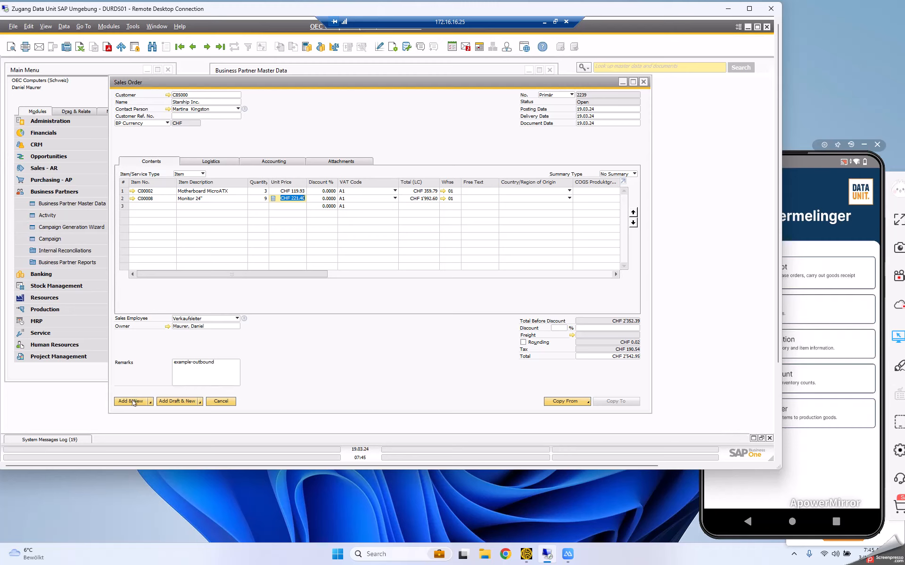
click(150, 402)
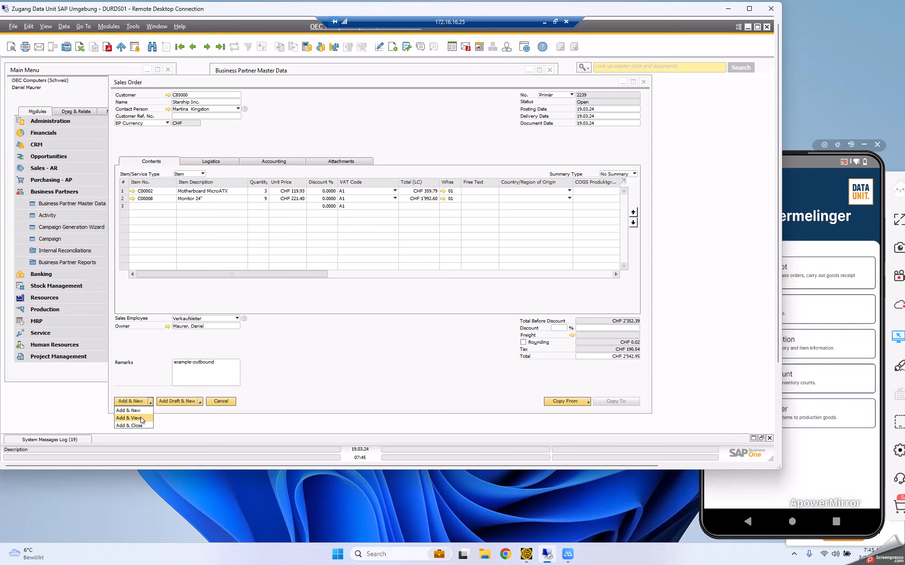
Save sales order 2239 with Add & View so it stays displayed.
click(130, 418)
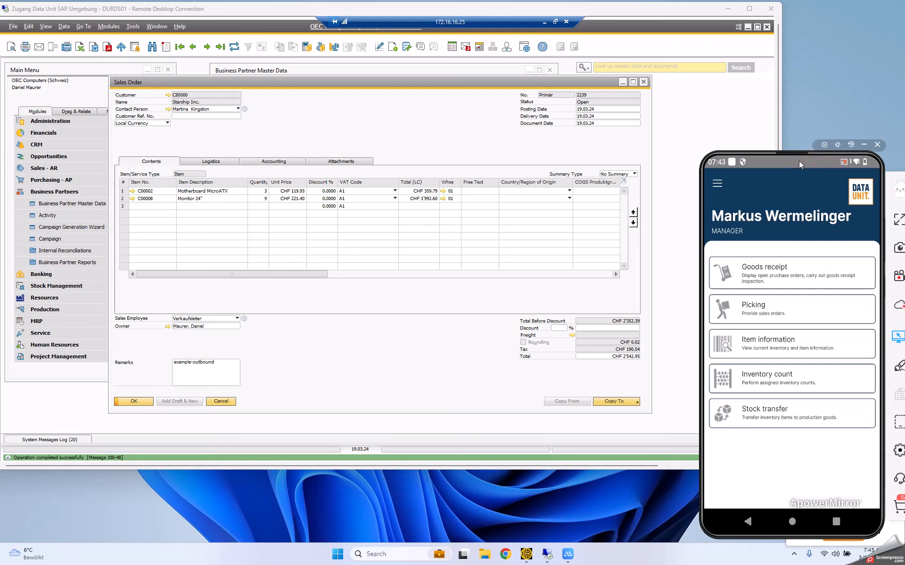
mouse_move(803, 318)
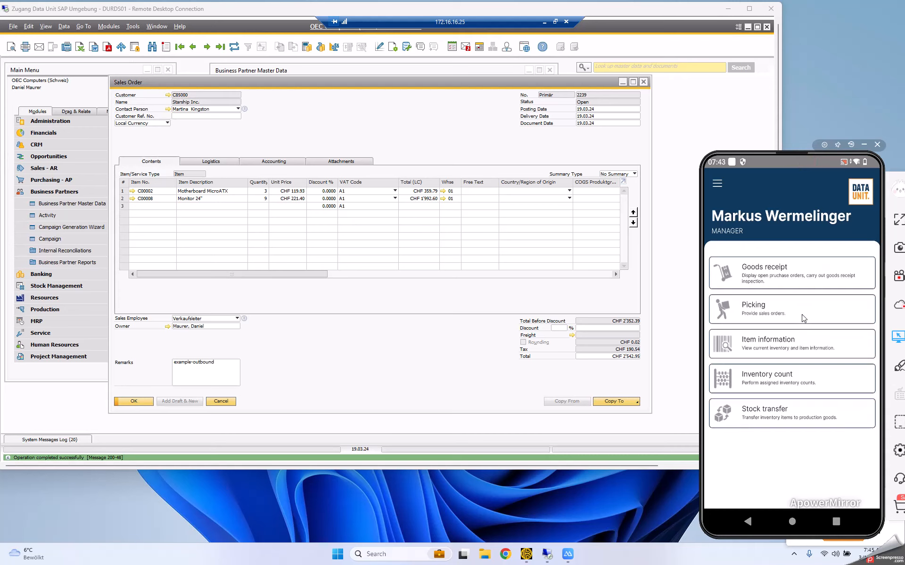
Enter Picking, load order 2239 and dismiss the Unknown barcode message.
click(791, 309)
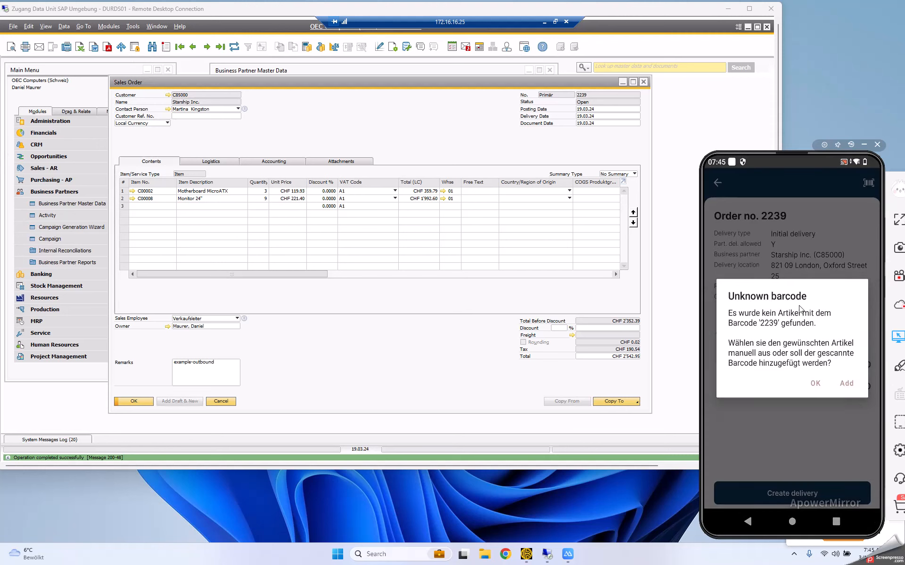
click(815, 383)
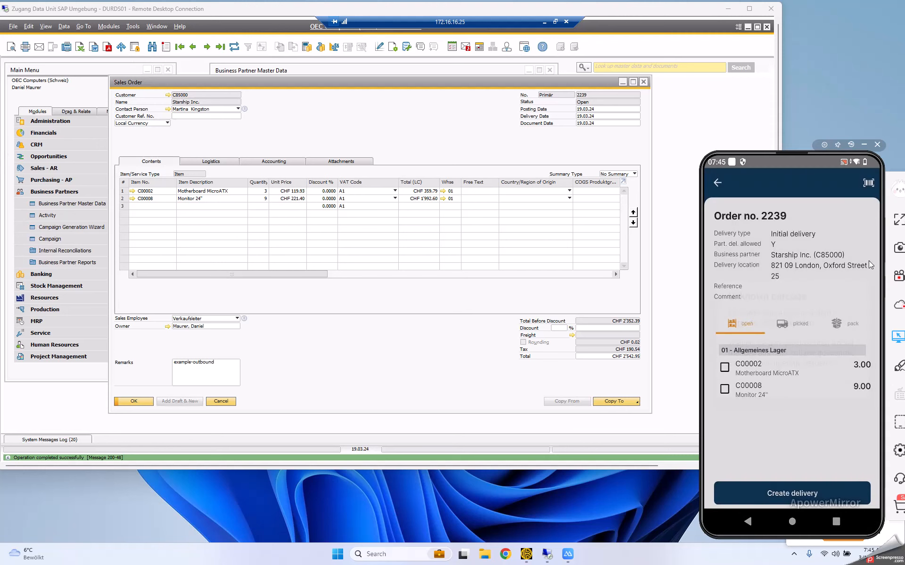
mouse_move(788, 232)
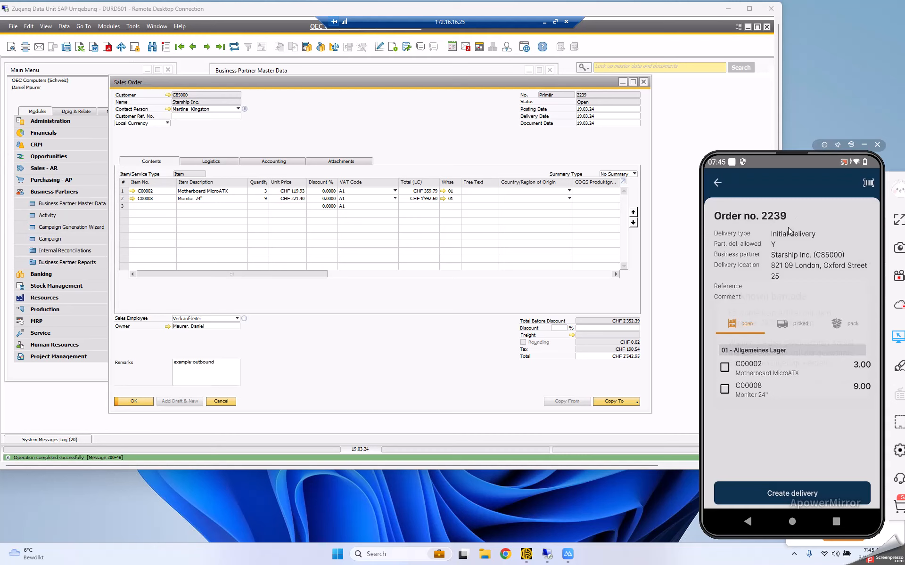
mouse_move(824, 228)
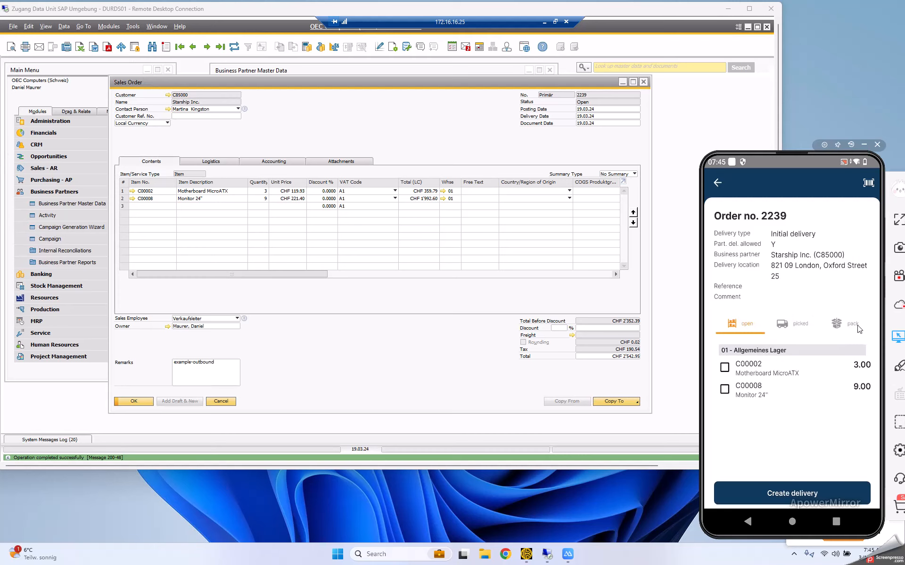
mouse_move(863, 341)
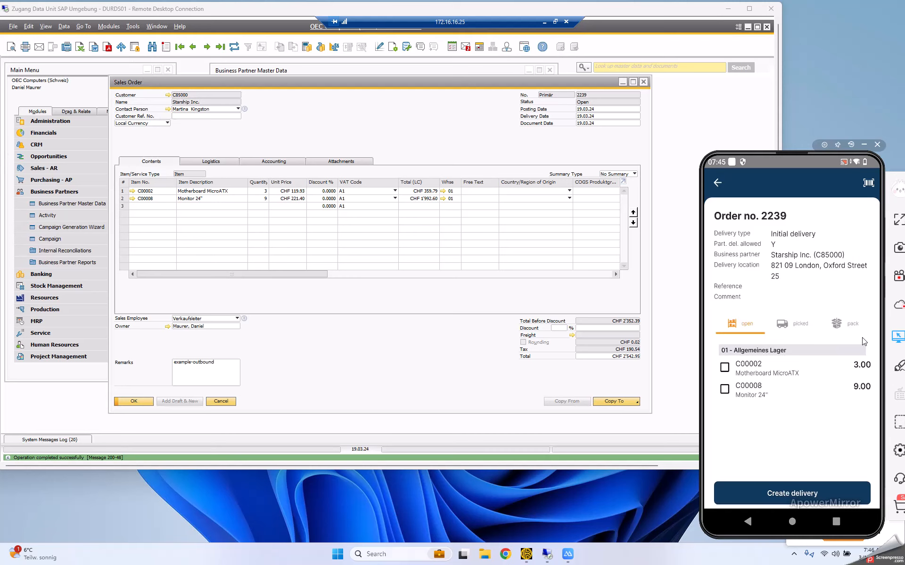
mouse_move(756, 356)
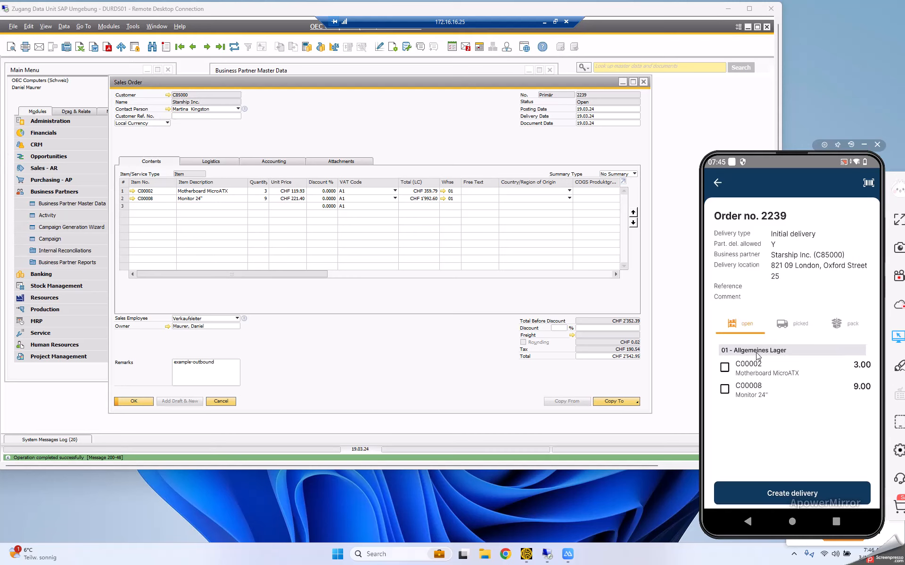
mouse_move(740, 364)
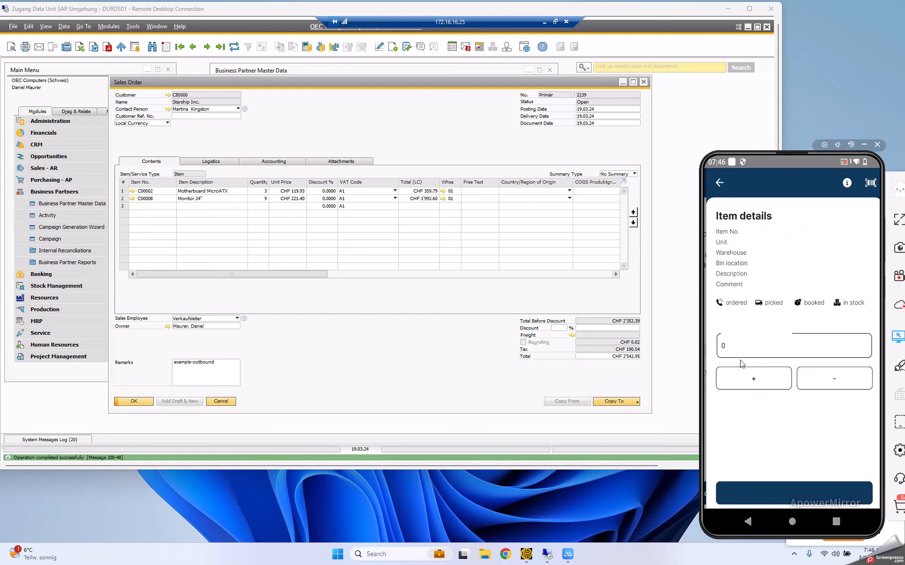
mouse_move(668, 324)
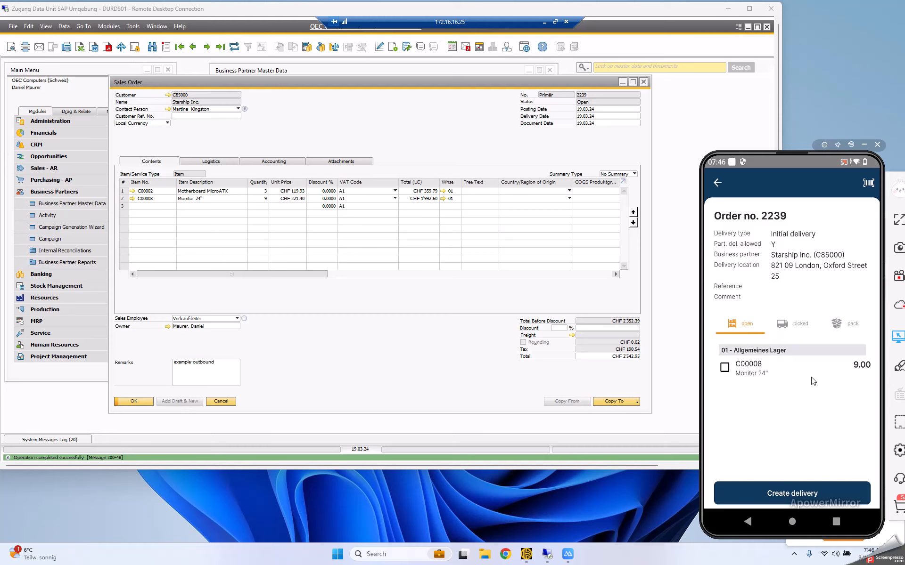
mouse_move(787, 352)
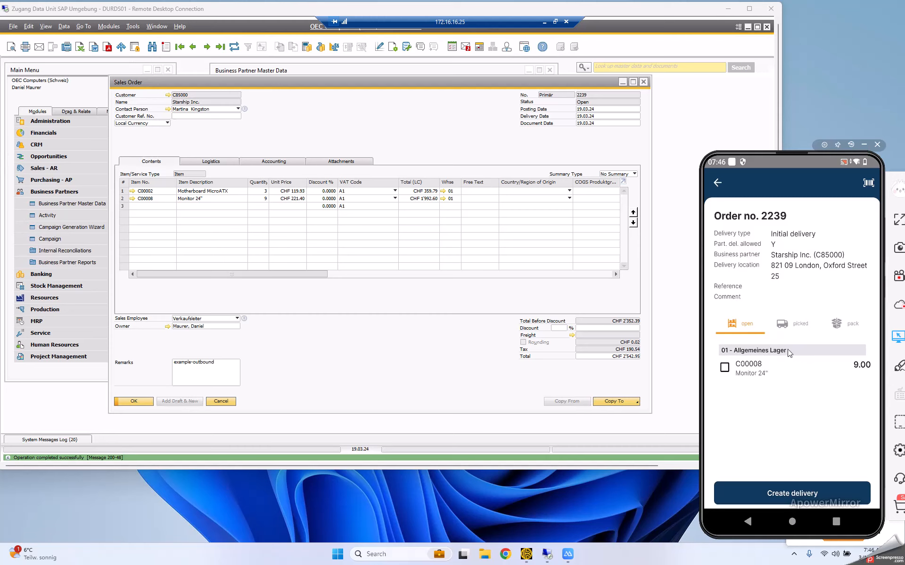
Confirm 9 Monitor 24" as picked and view the picked items list.
click(761, 367)
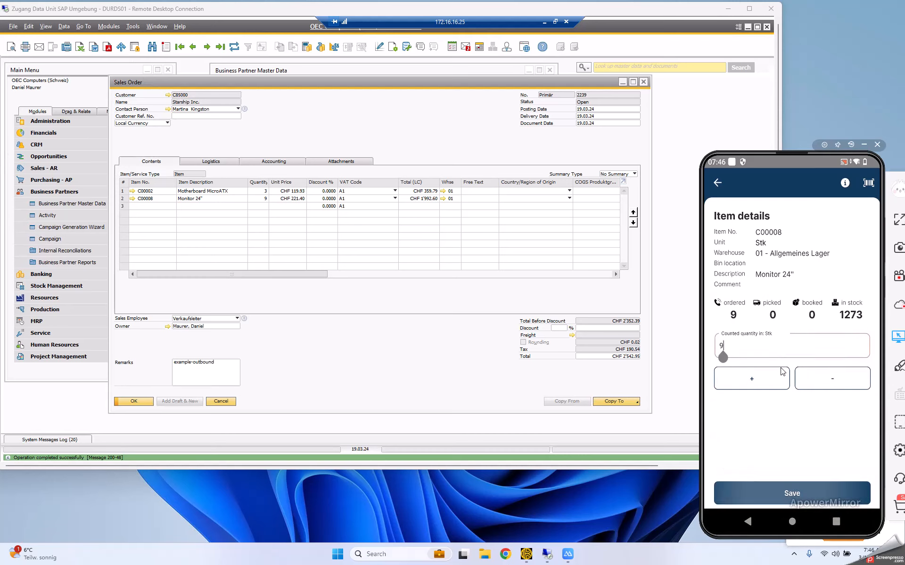
click(791, 494)
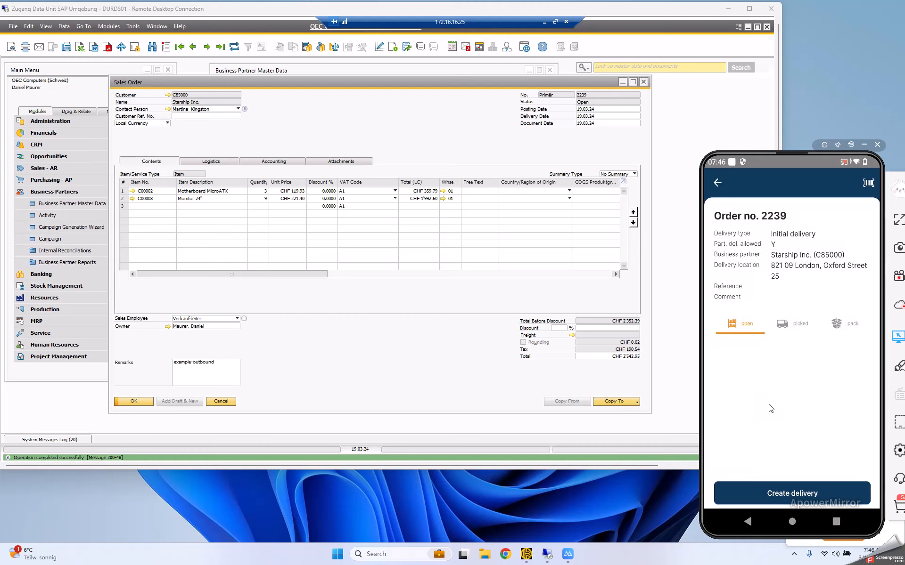
click(800, 324)
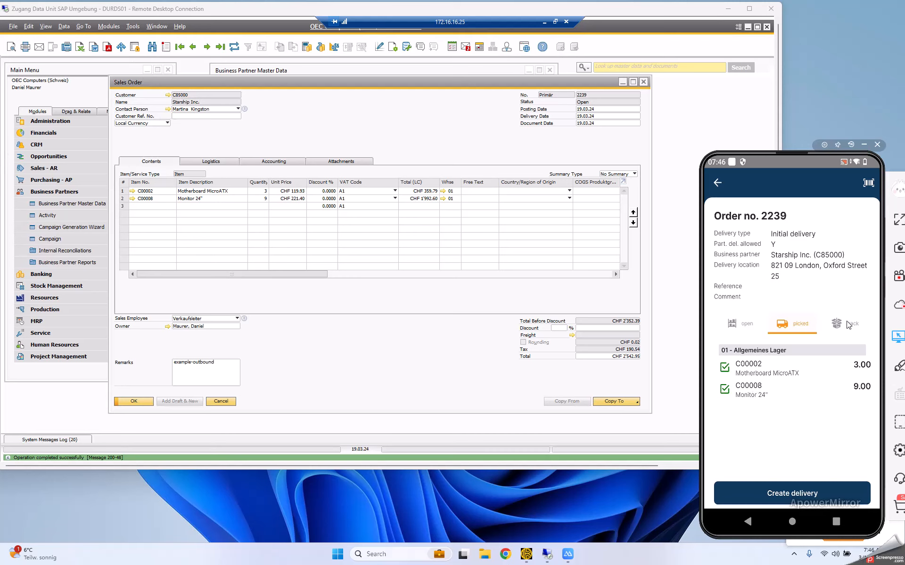
Add one container packaging to order 2239 and confirm creating its delivery.
click(844, 325)
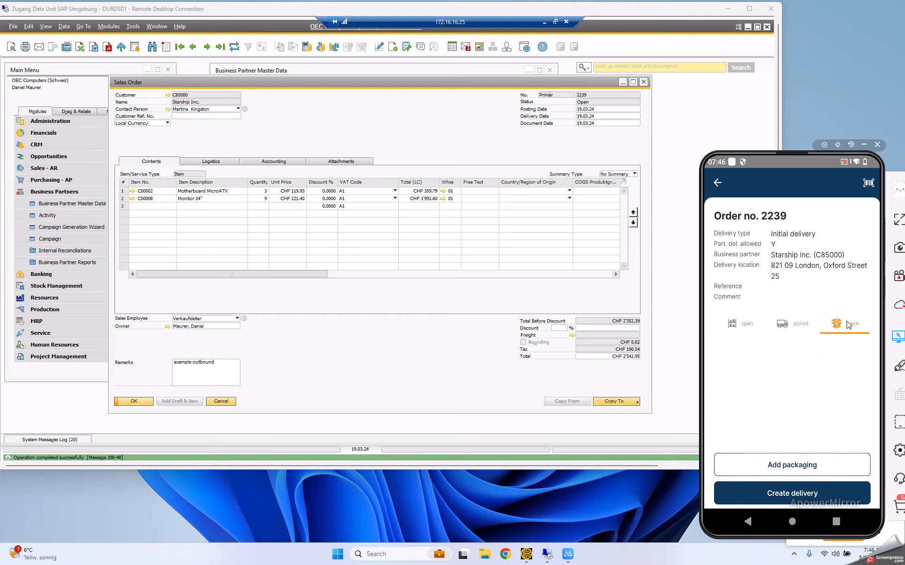
click(791, 465)
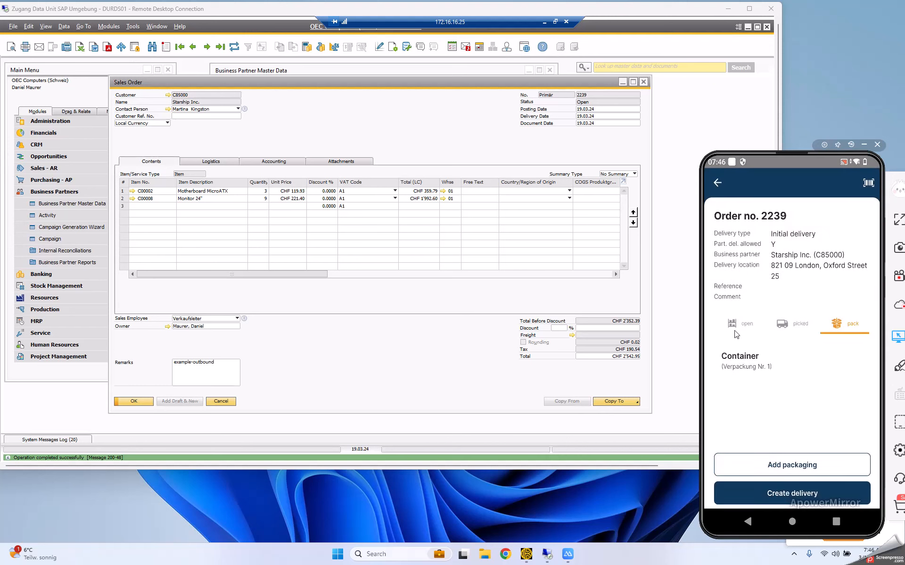
mouse_move(824, 384)
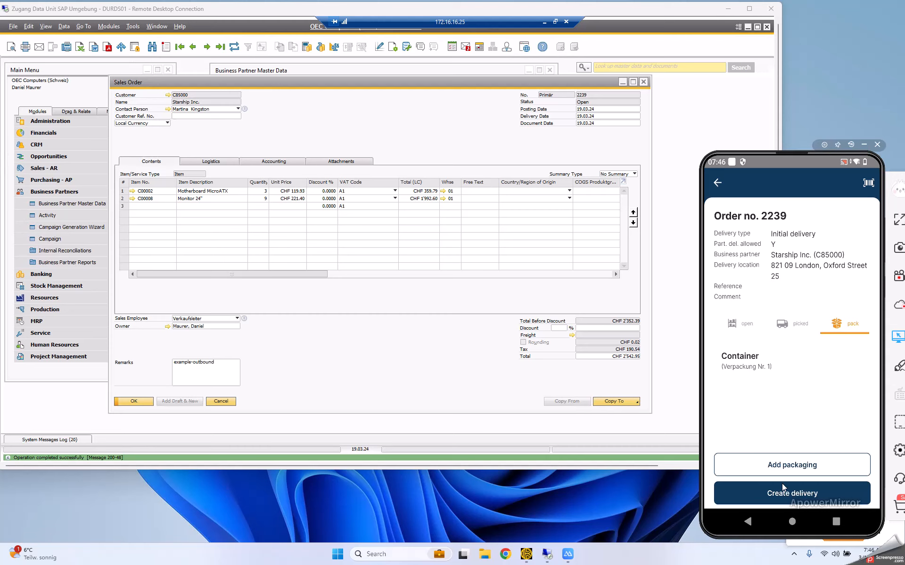
click(791, 493)
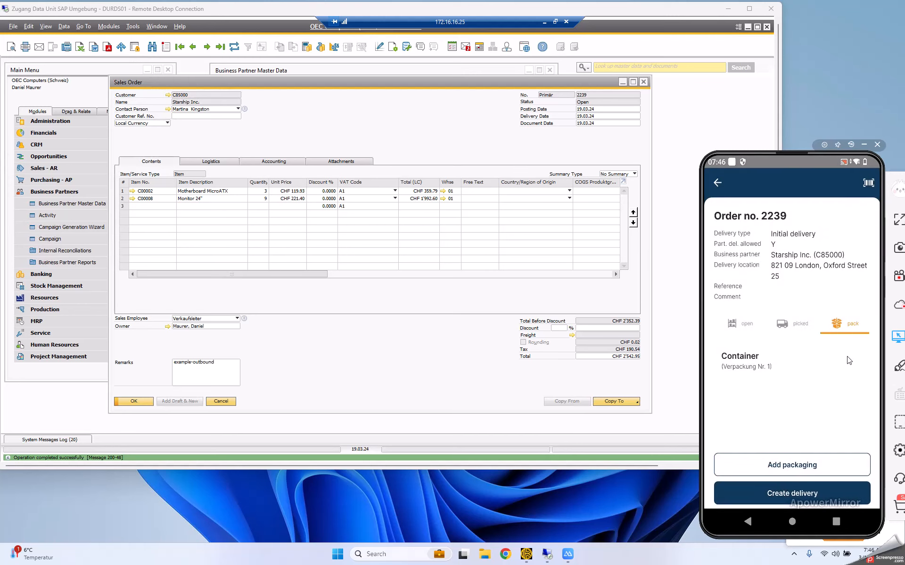
click(717, 183)
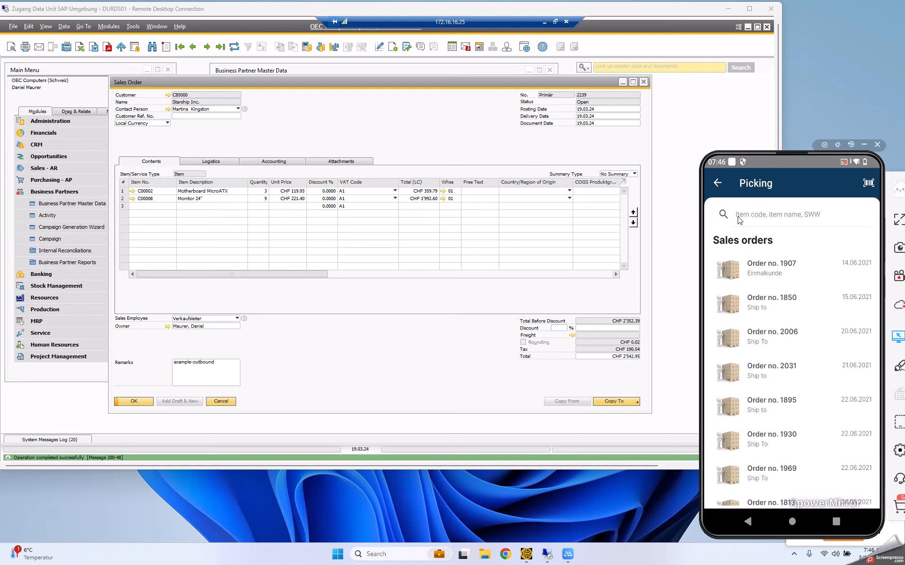
mouse_move(820, 265)
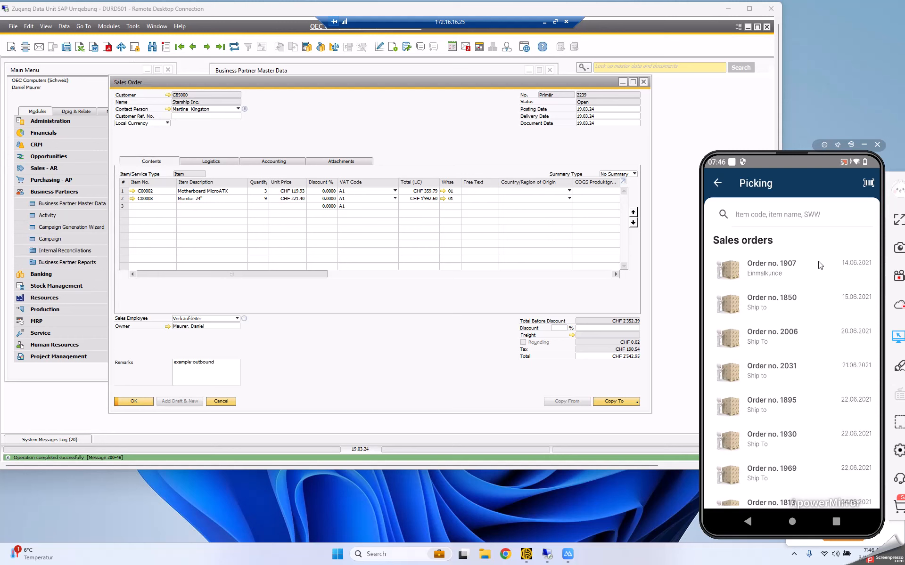
mouse_move(426, 115)
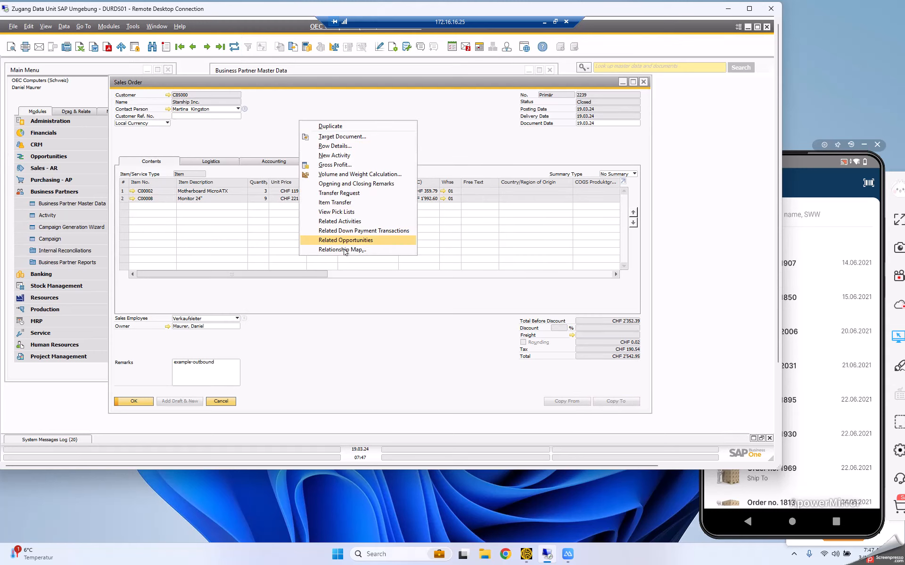
Show the relationship map linking Starship Inc., order 2239 and delivery 2164.
click(342, 250)
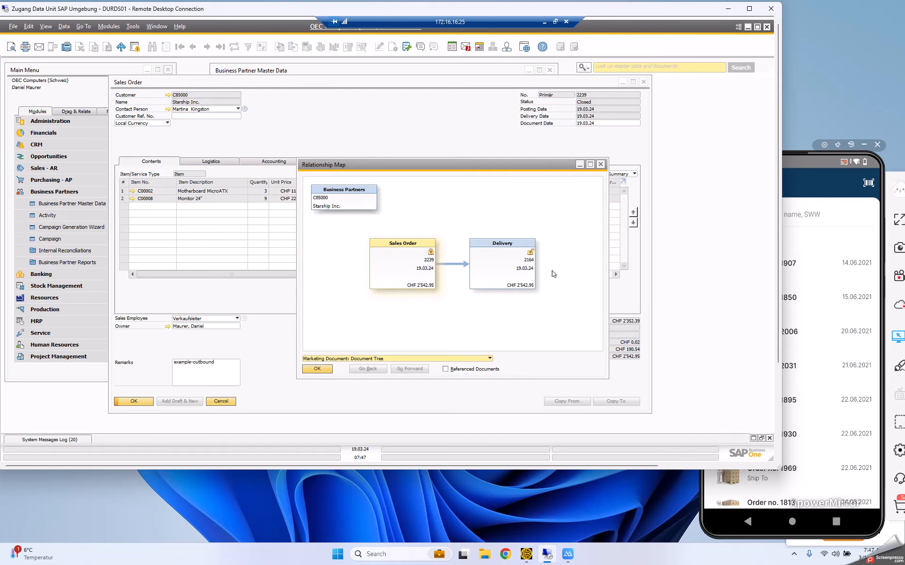
mouse_move(486, 268)
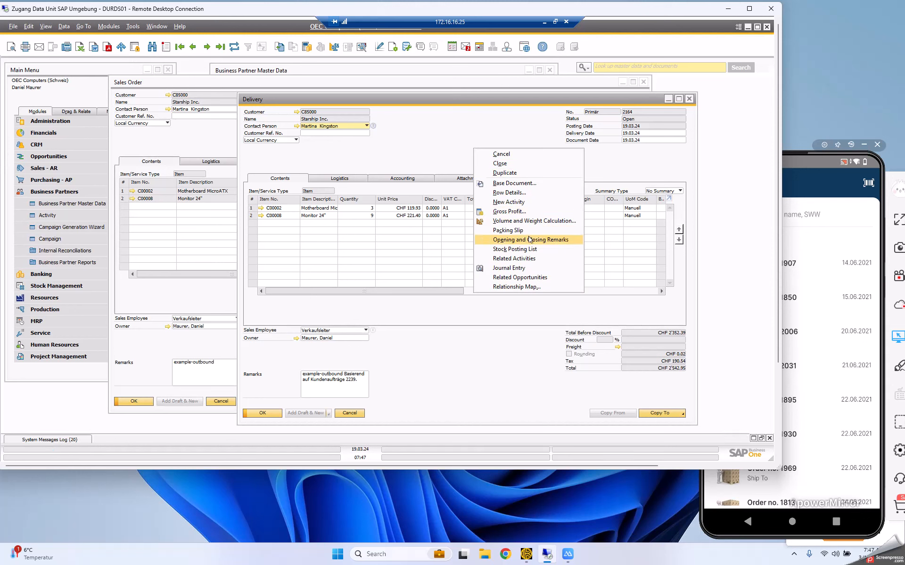
Review delivery 2164's packing slip showing container package 1, cancel it, and return the app to its home screen.
click(507, 230)
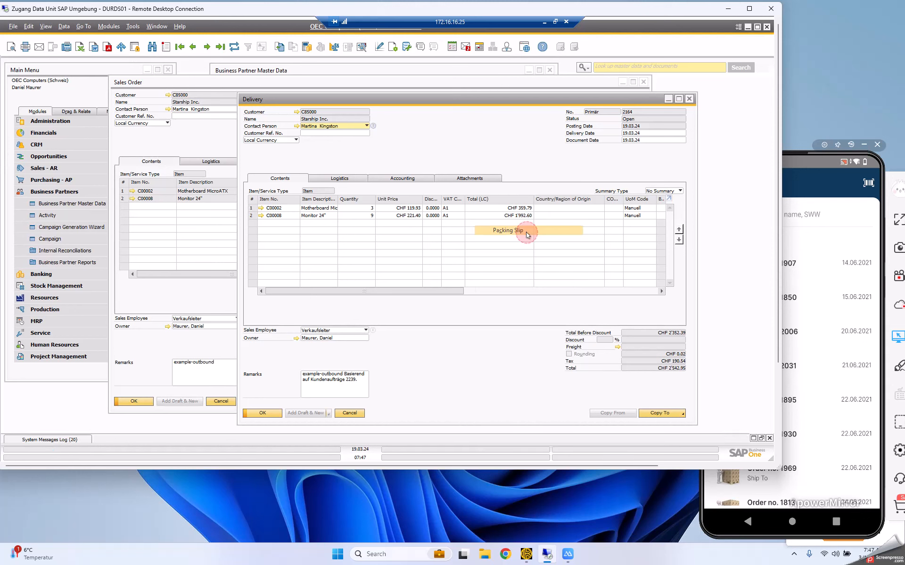
click(506, 230)
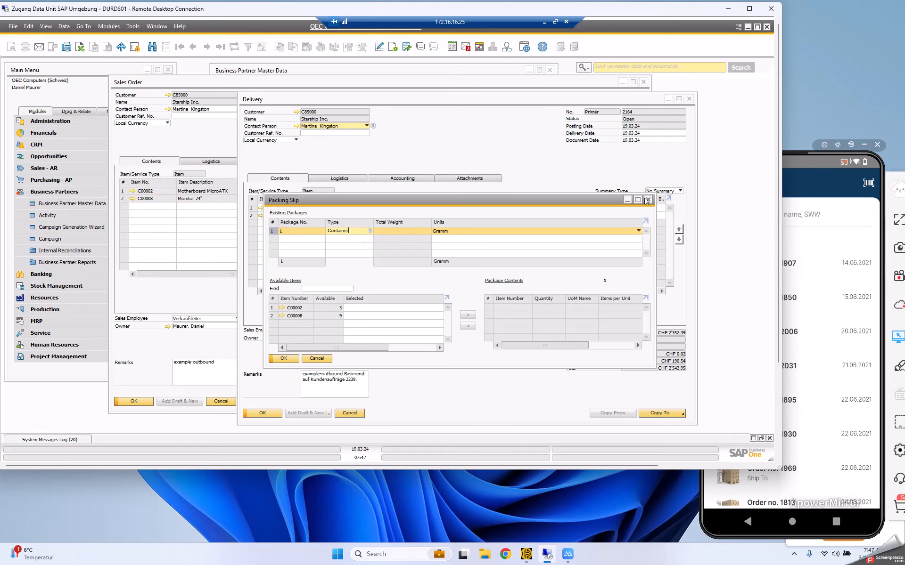
click(648, 200)
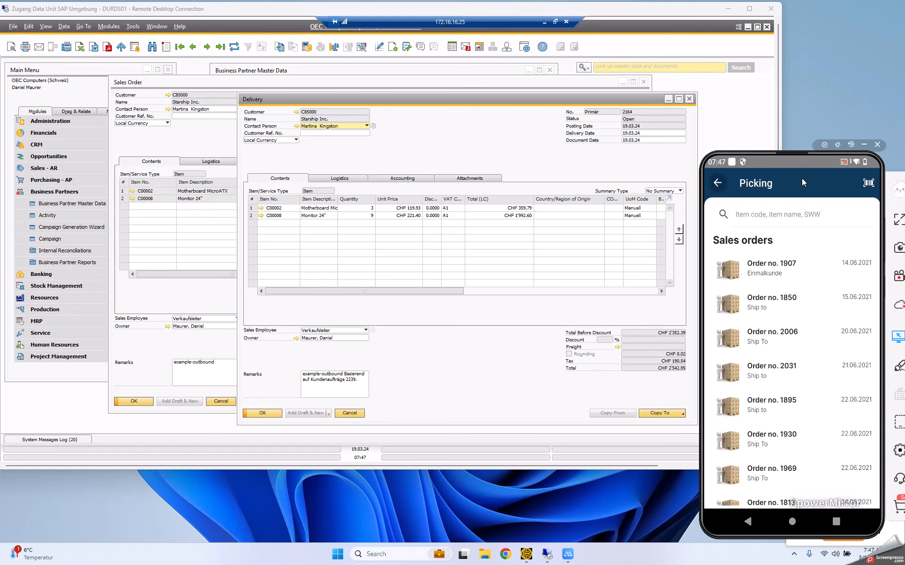
click(717, 182)
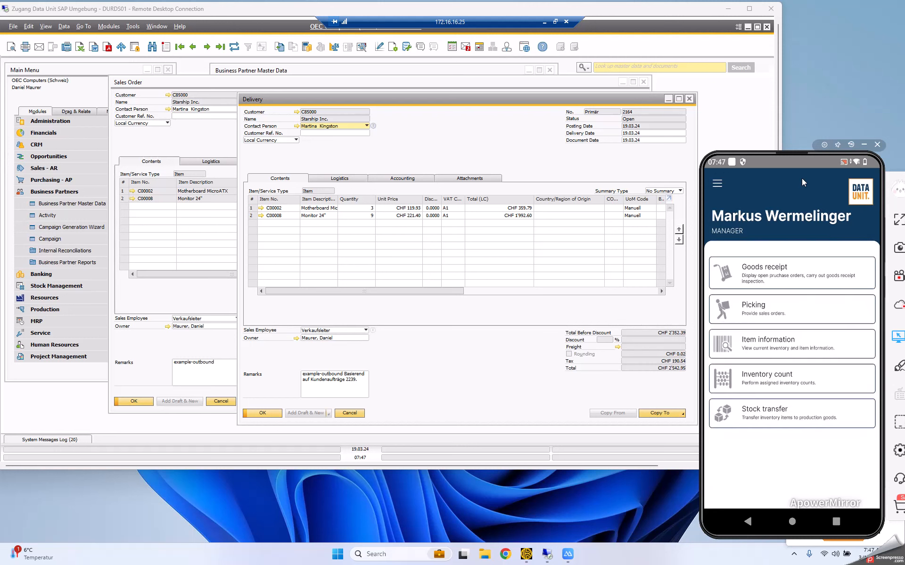